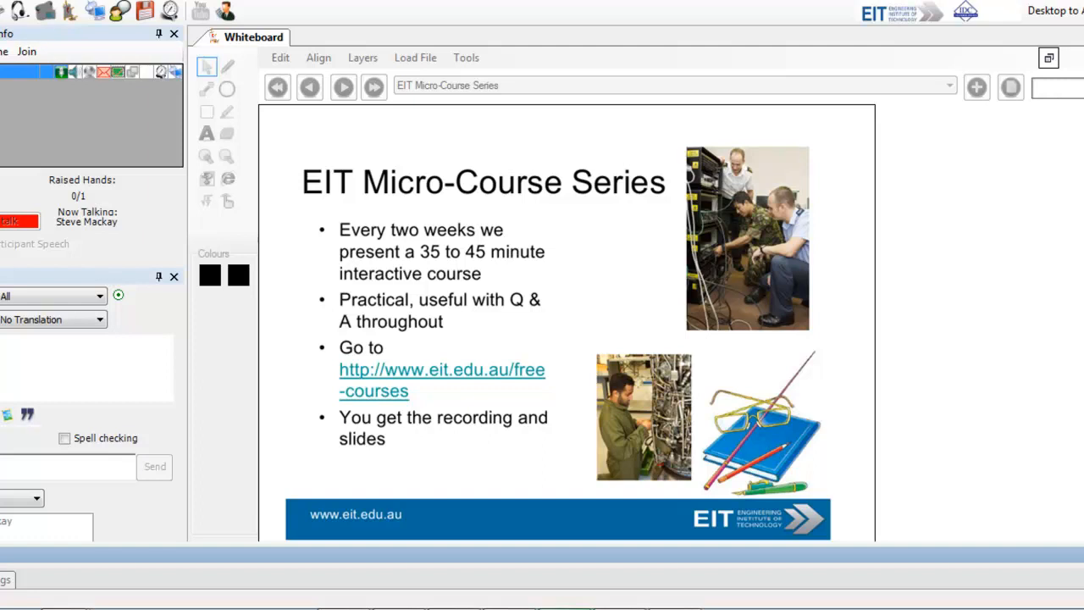
- Click the same toolbar control twice while circling the three topics in orange and black
click(373, 86)
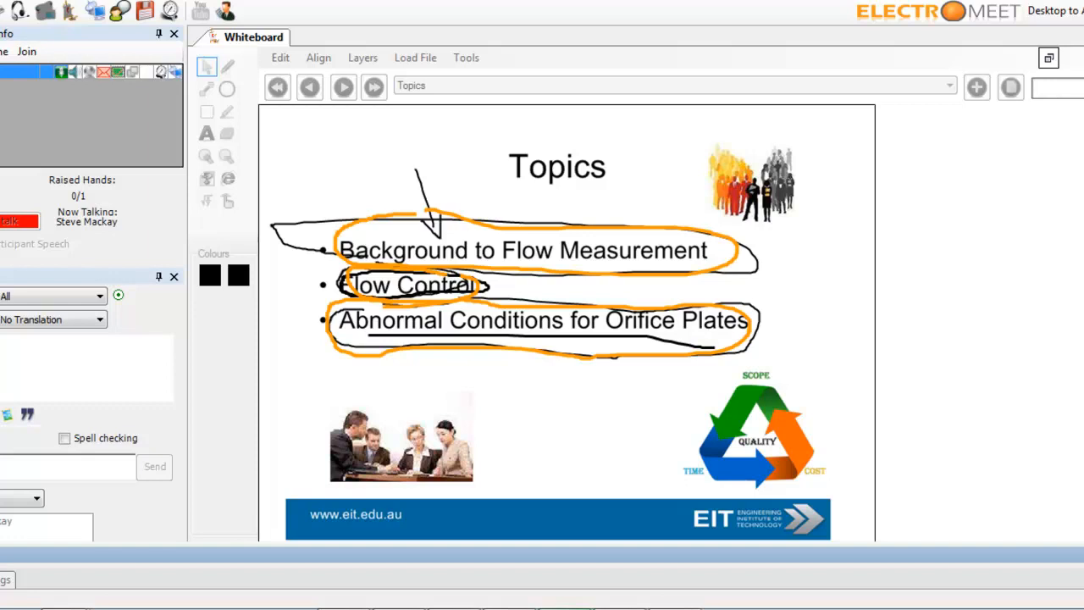
click(373, 85)
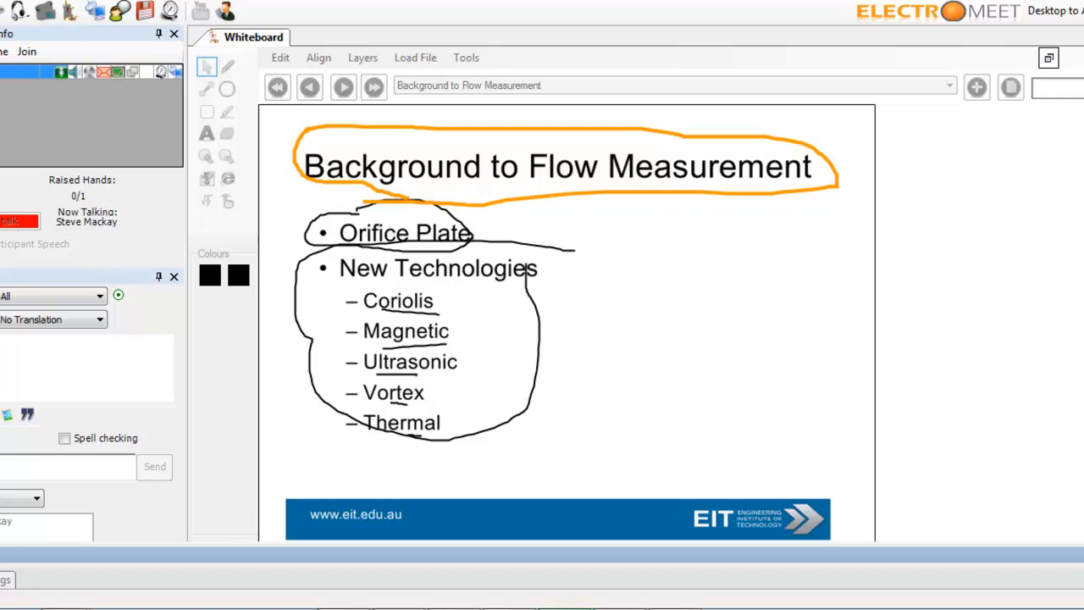
- Draw an orange loop around New Technologies and an arrow toward Coriolis
drag(322, 246, 584, 292)
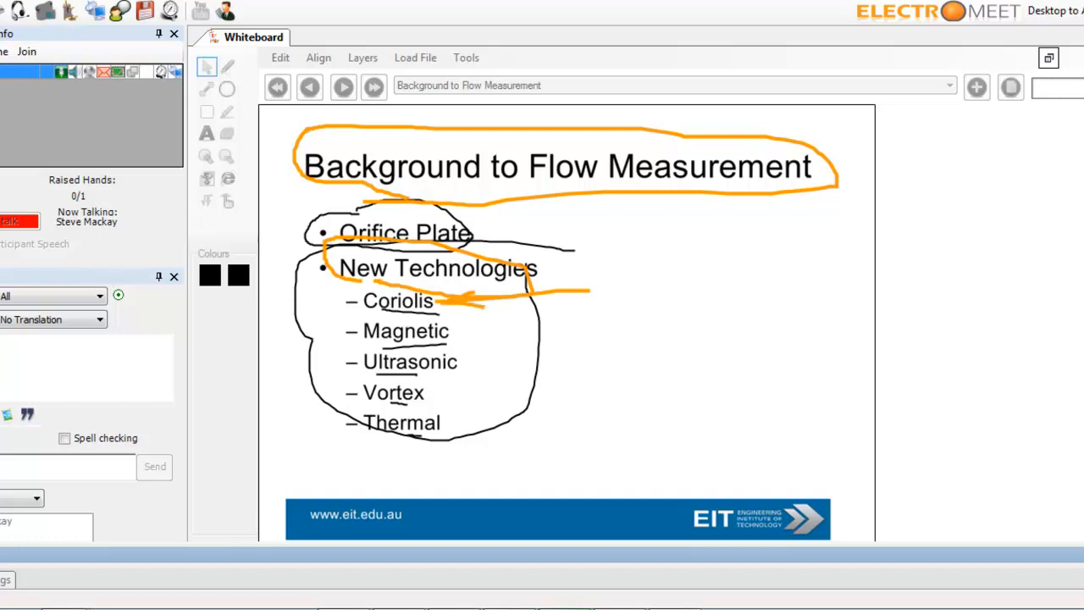
drag(470, 364, 619, 351)
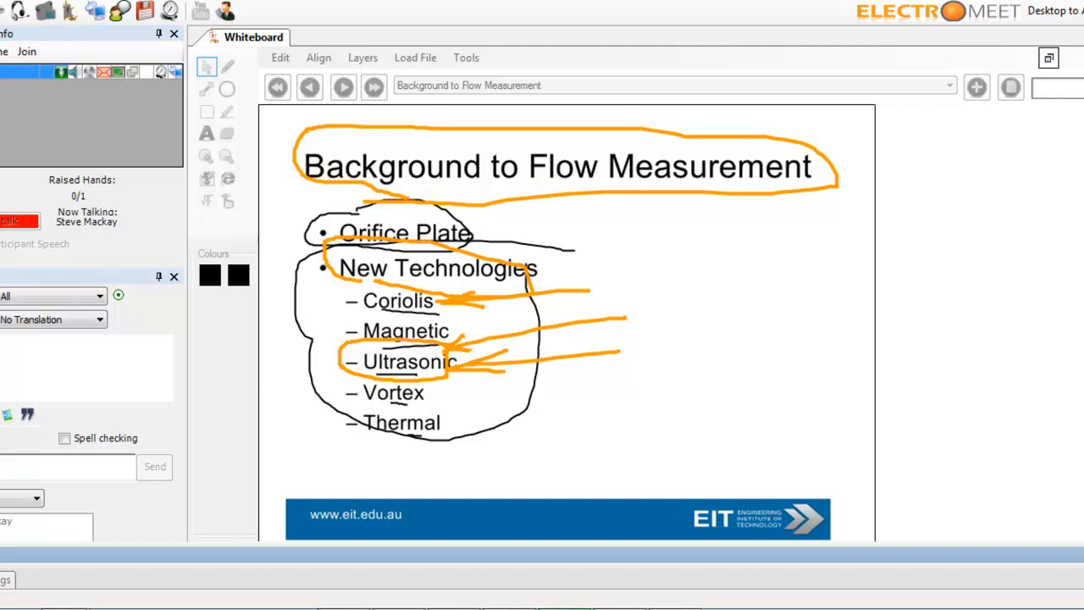
- Loop Vortex and Thermal in orange, then advance to the Q&A summary slide
drag(351, 373, 440, 398)
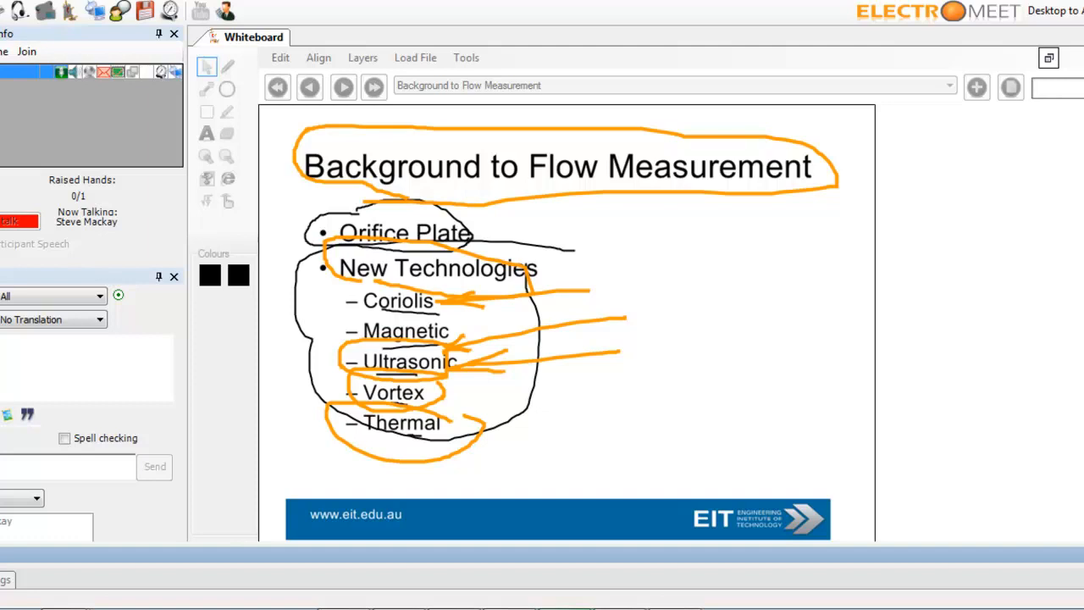
click(373, 87)
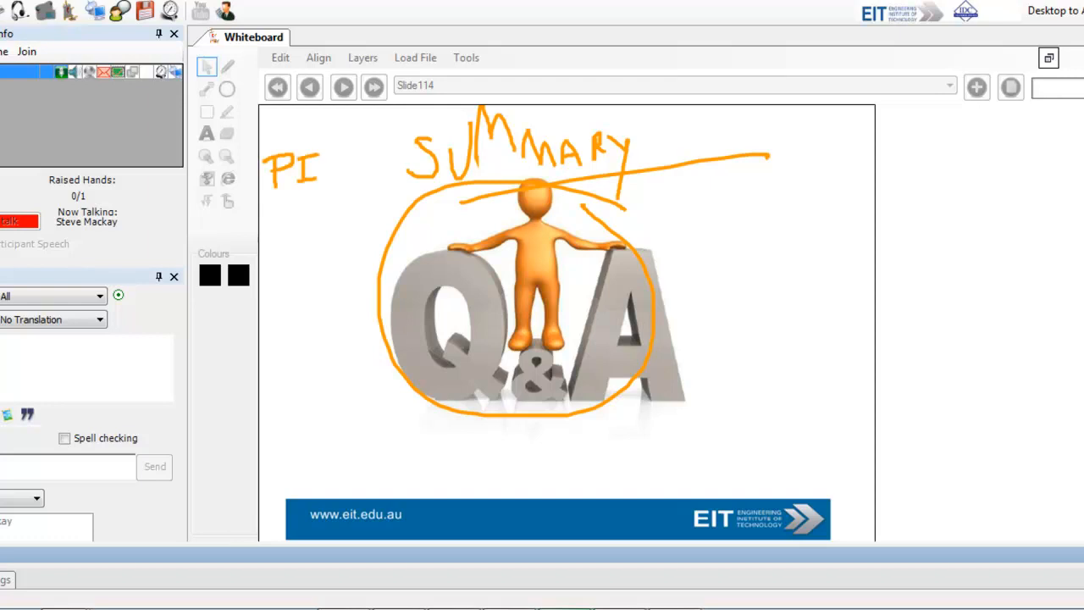
- Finish handwriting 'PID' in orange to the left of the SUMMARY heading
drag(321, 148, 347, 195)
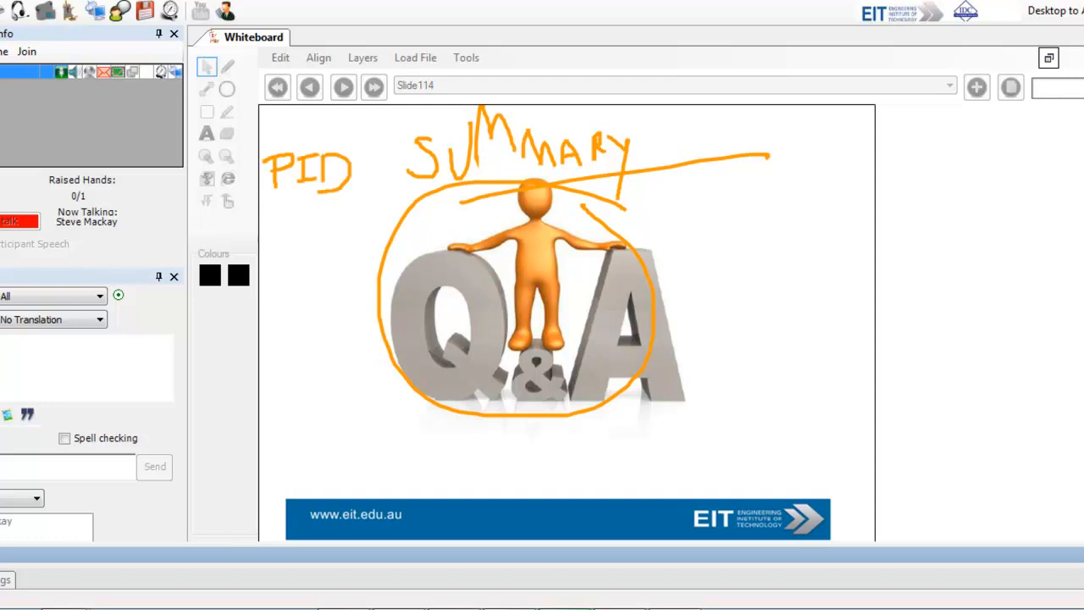